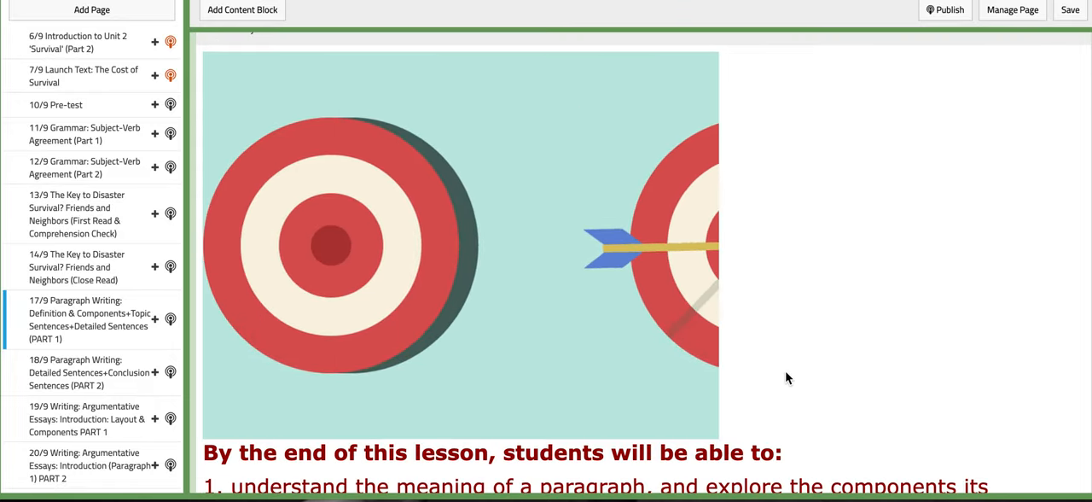
# Scroll the 17/9 paragraph lesson from Lesson Objectives, Word Wall, PPT and Tutorial #1 to Interactive Activity #1
pyautogui.scroll(-3)
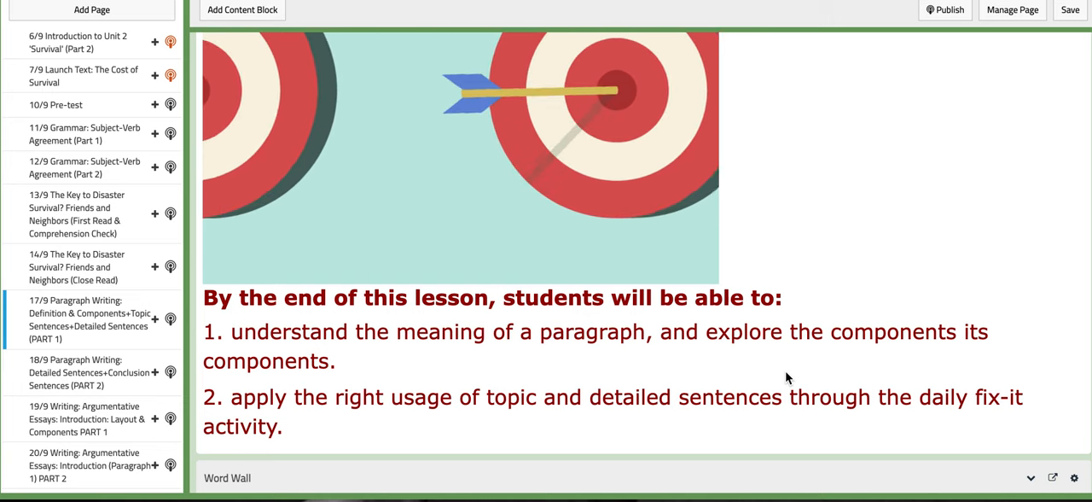
pyautogui.scroll(-3)
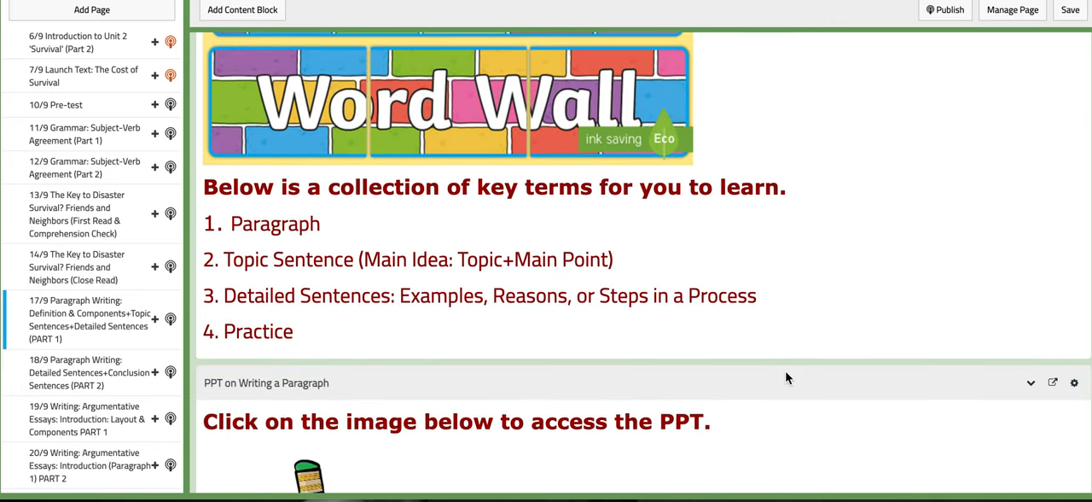
pyautogui.scroll(-3)
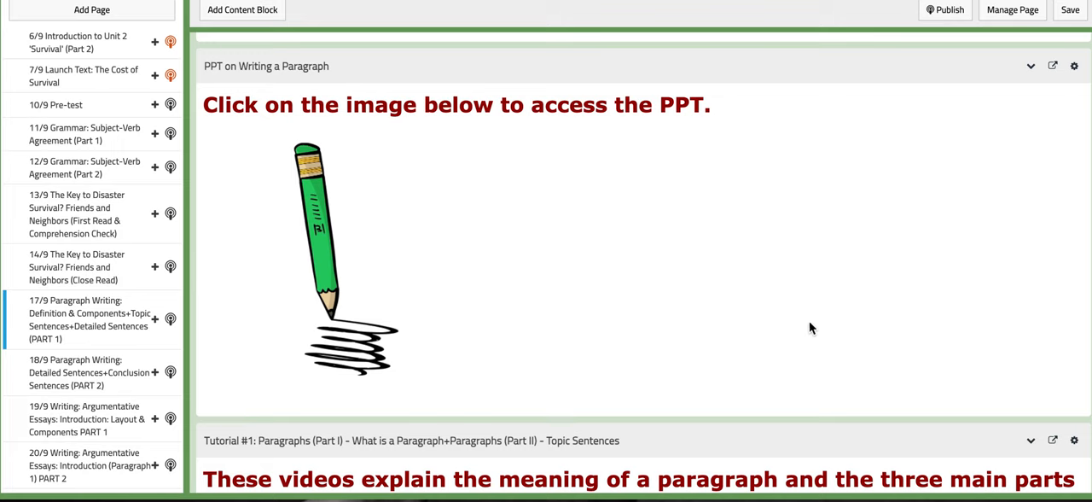
pyautogui.moveTo(502, 254)
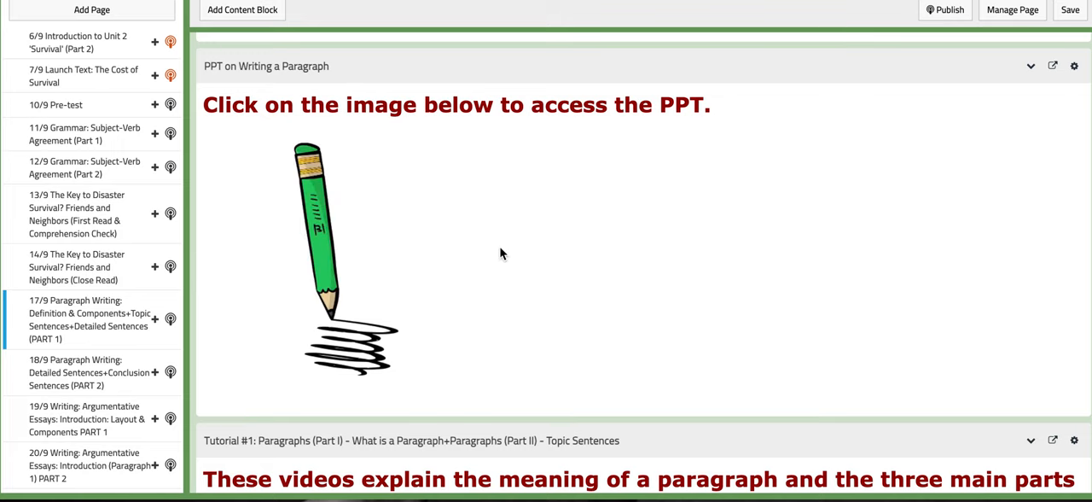
pyautogui.scroll(-3)
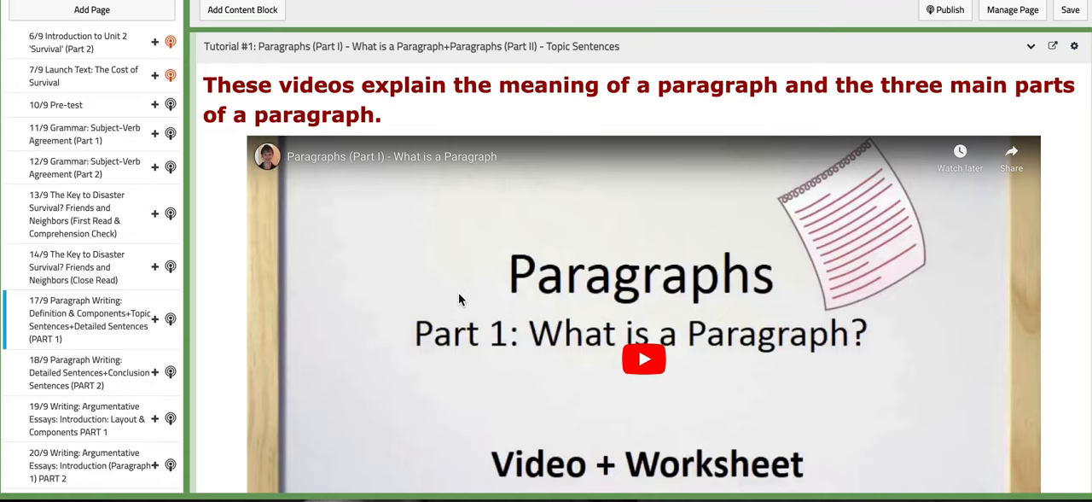
pyautogui.scroll(-3)
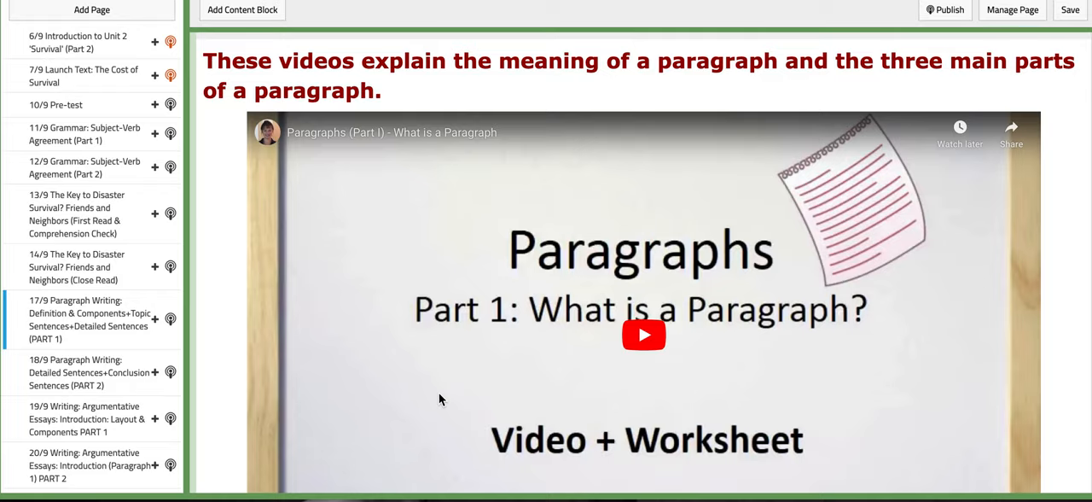
pyautogui.scroll(-3)
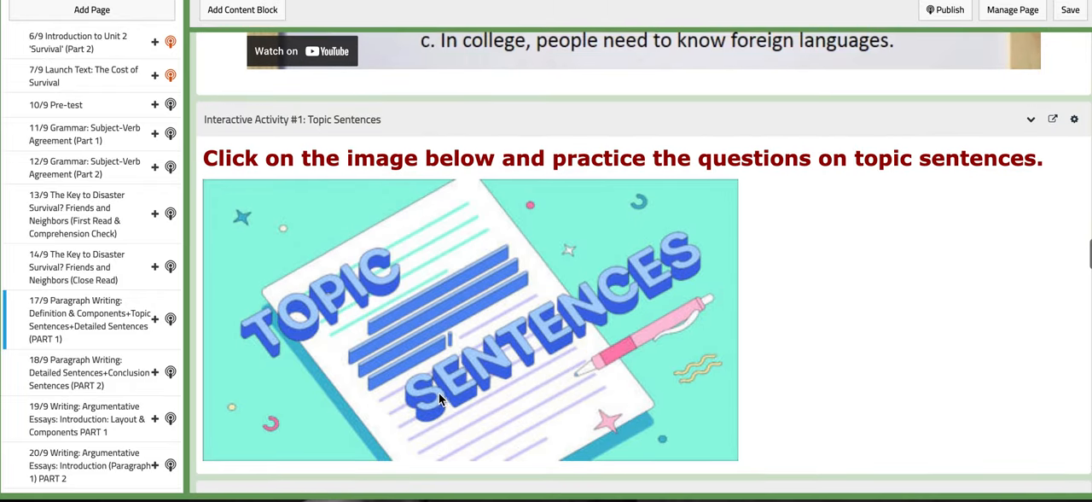
# Review Tutorial #2, Daily Fix-it, challenging question and self-assessment, then open the 18/9 lesson
pyautogui.scroll(-3)
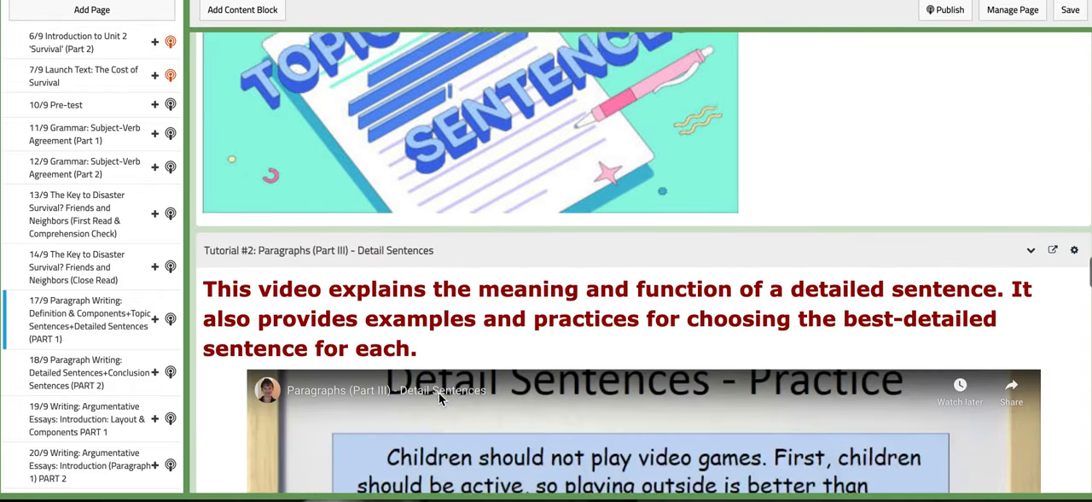
pyautogui.scroll(-3)
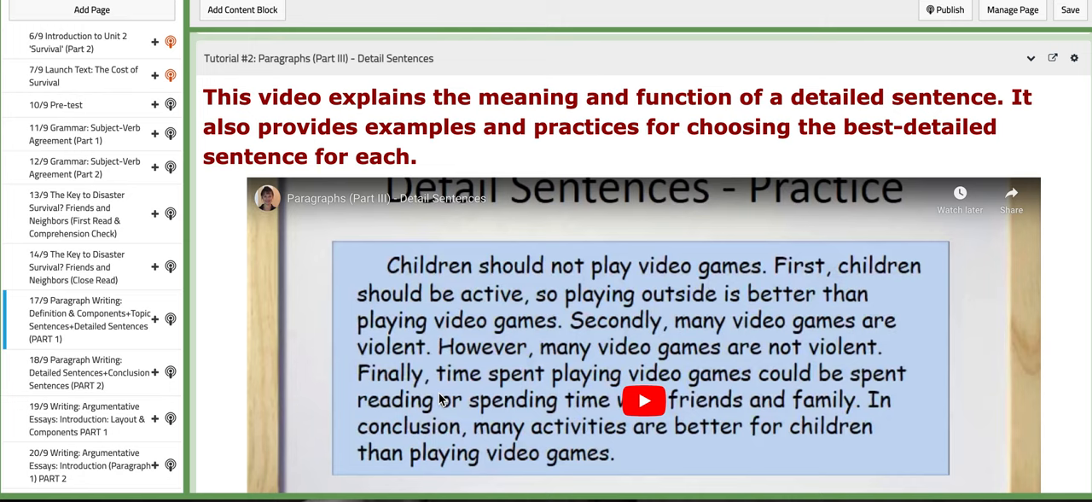
pyautogui.scroll(-3)
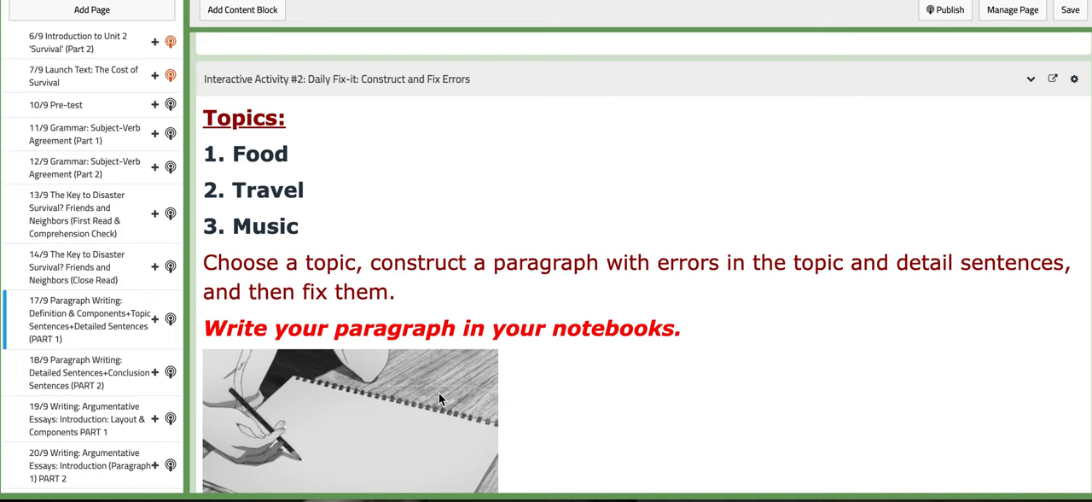
pyautogui.scroll(-3)
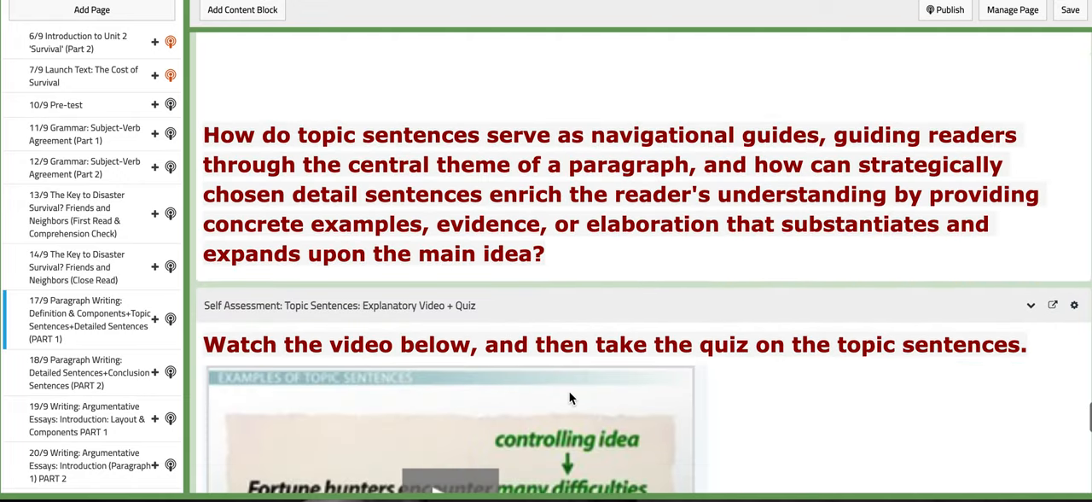
pyautogui.scroll(-3)
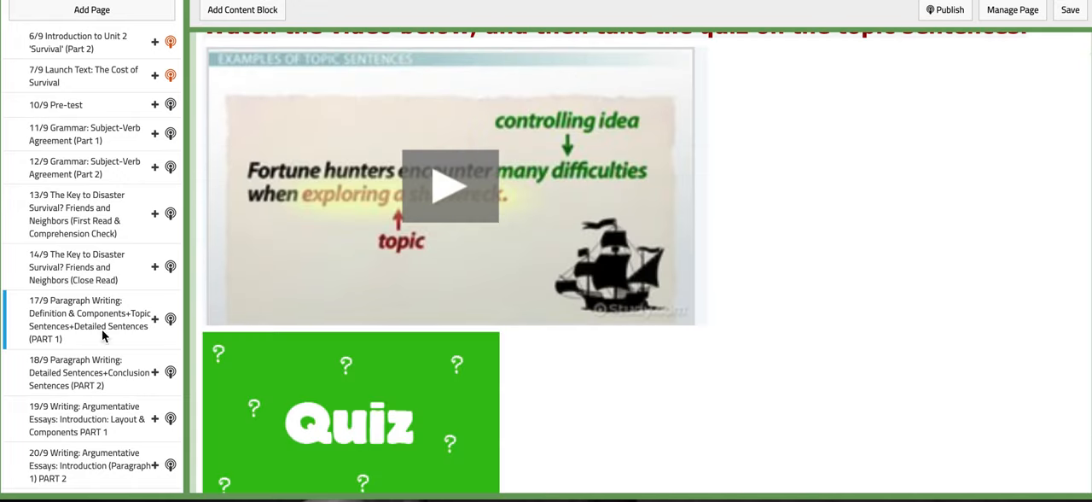
pyautogui.click(85, 372)
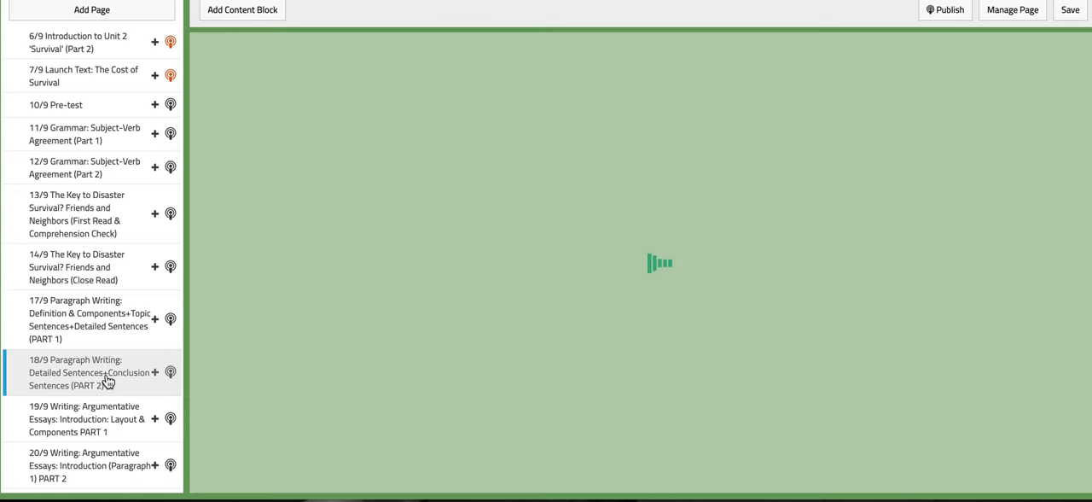
# Scroll the 18/9 page through What to do today, Objectives, Word Wall, PPT and both tutorials
pyautogui.click(85, 372)
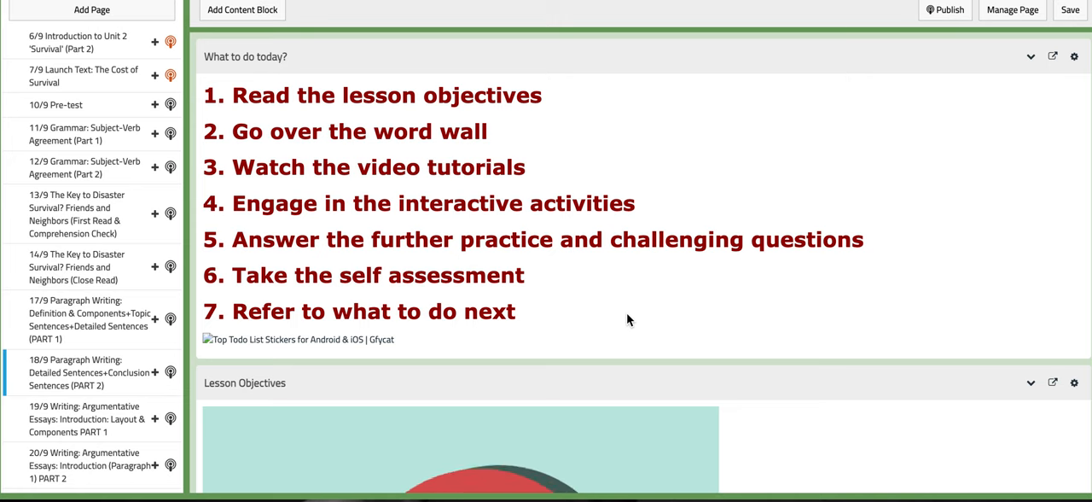
pyautogui.scroll(-3)
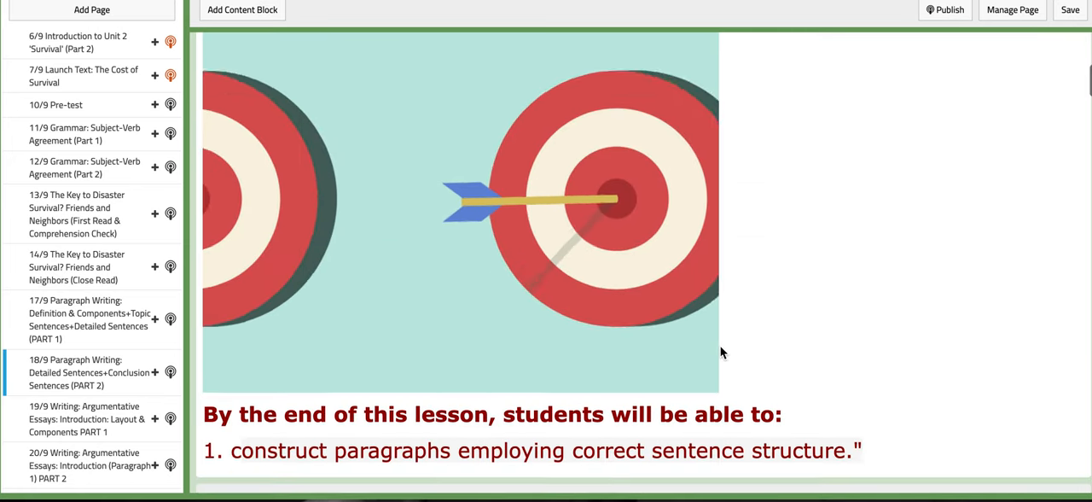
pyautogui.scroll(-3)
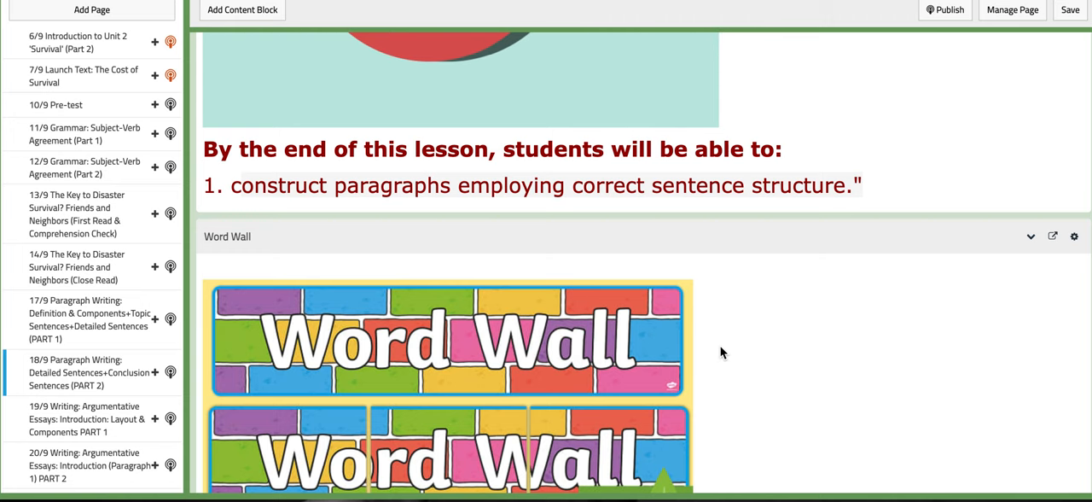
pyautogui.scroll(-3)
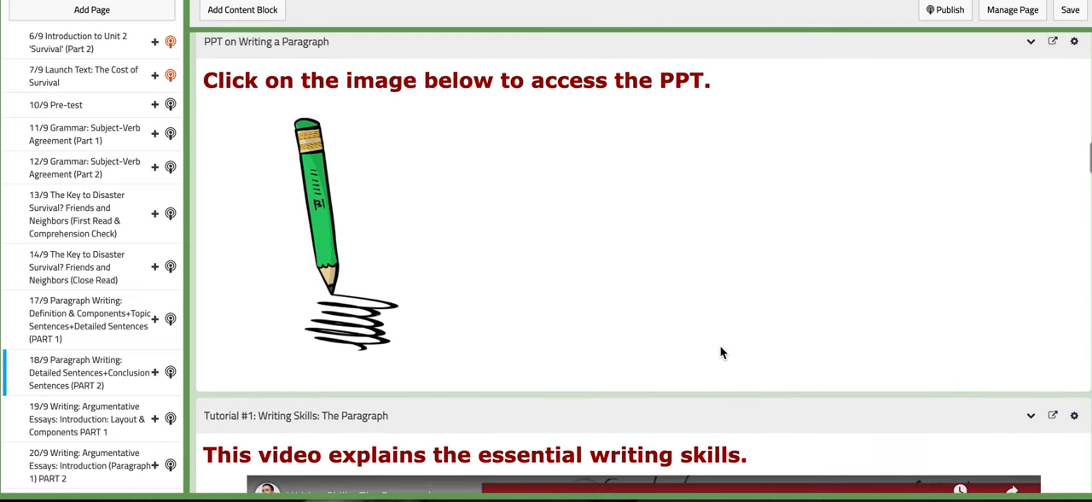
pyautogui.scroll(-3)
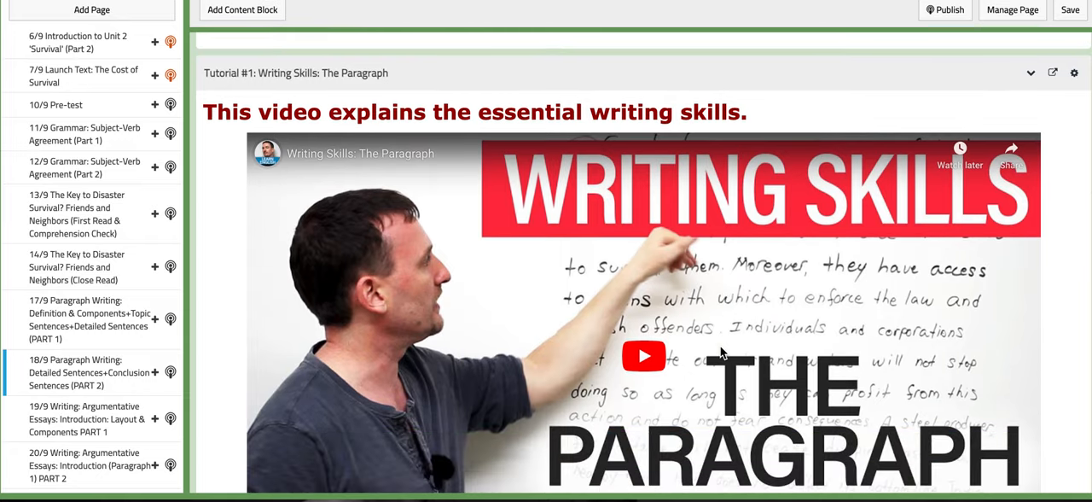
pyautogui.scroll(-3)
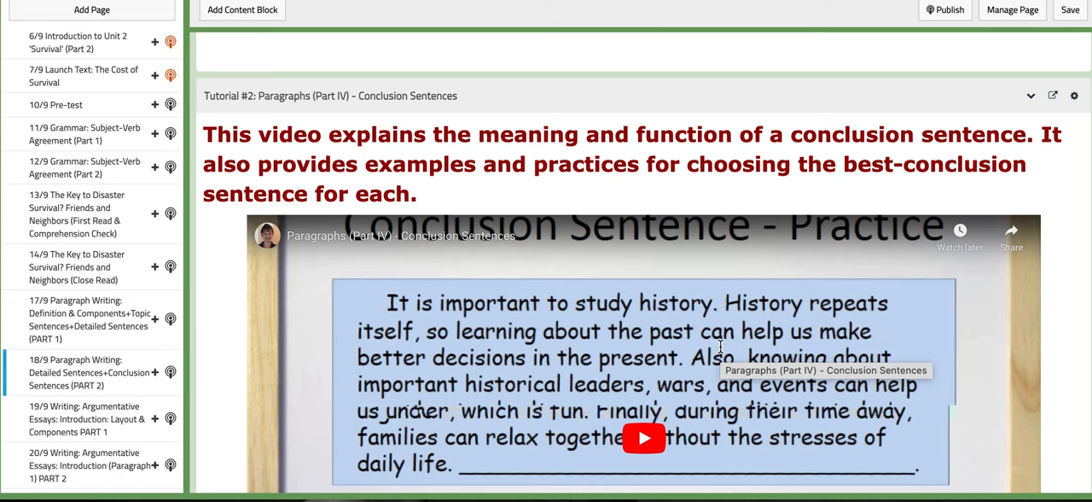
pyautogui.scroll(-3)
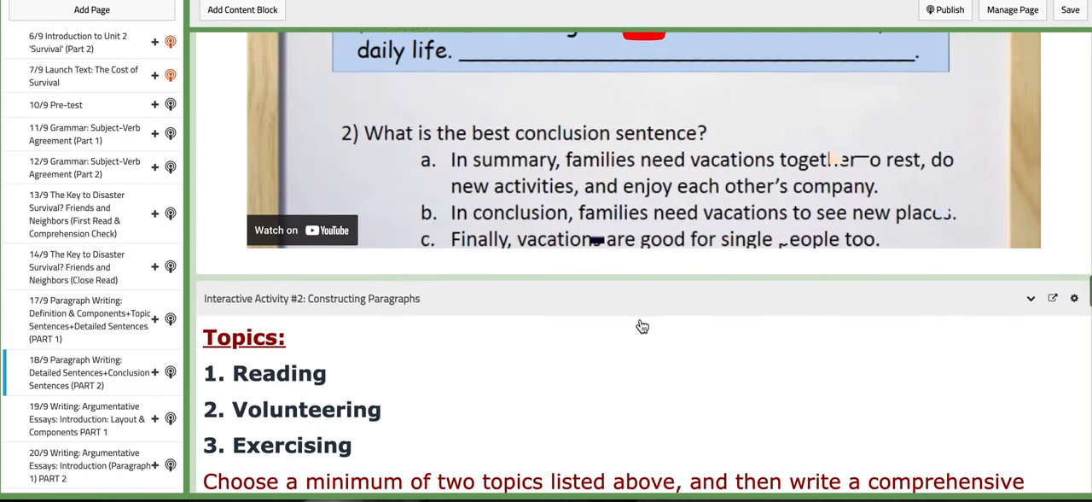
# Review Interactive Activity #2 and the conclusion practice, then reach the 19/9 Argumentative Essays page
pyautogui.scroll(-3)
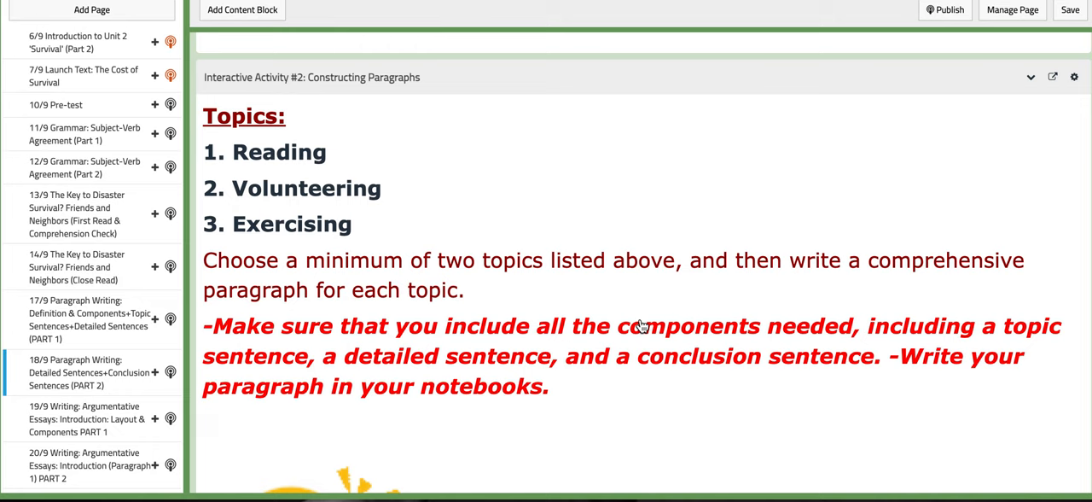
pyautogui.moveTo(593, 367)
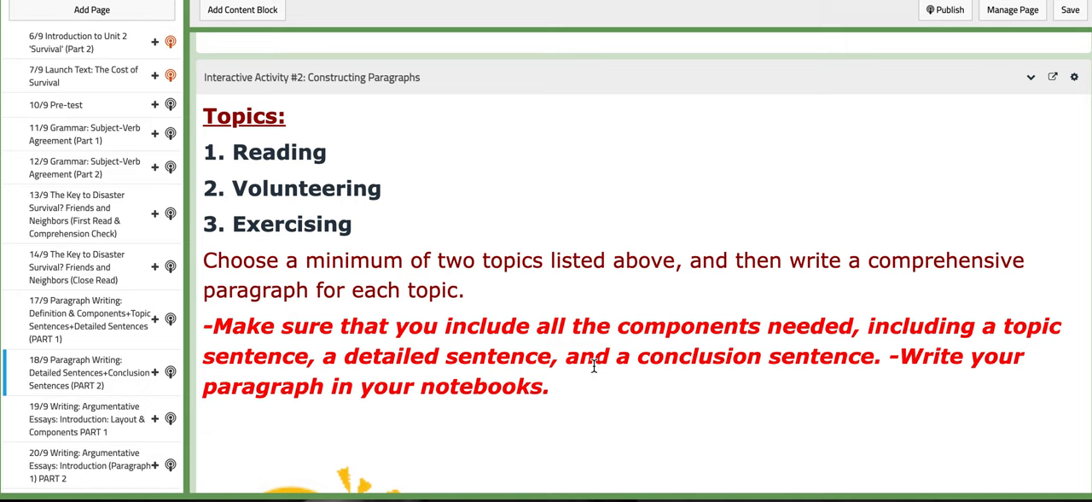
pyautogui.moveTo(575, 428)
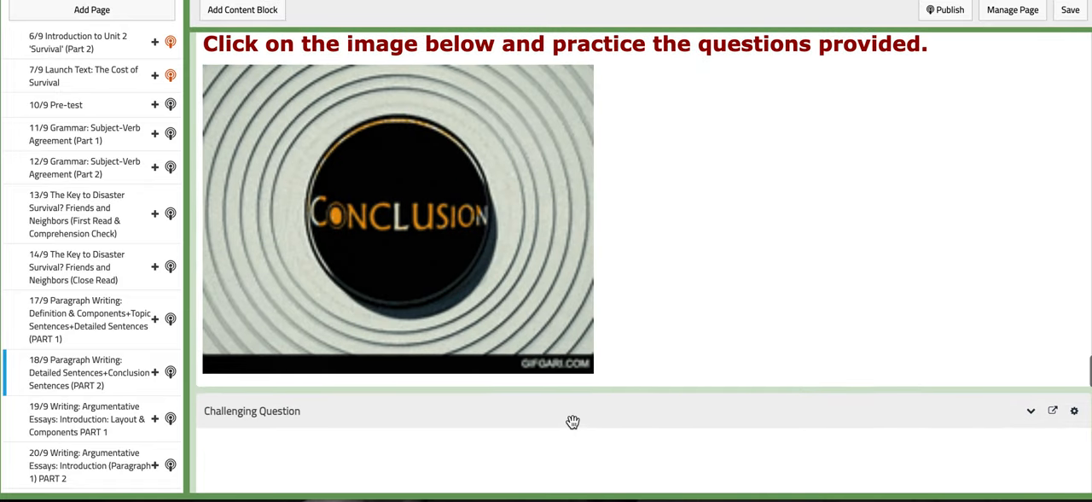
pyautogui.scroll(-3)
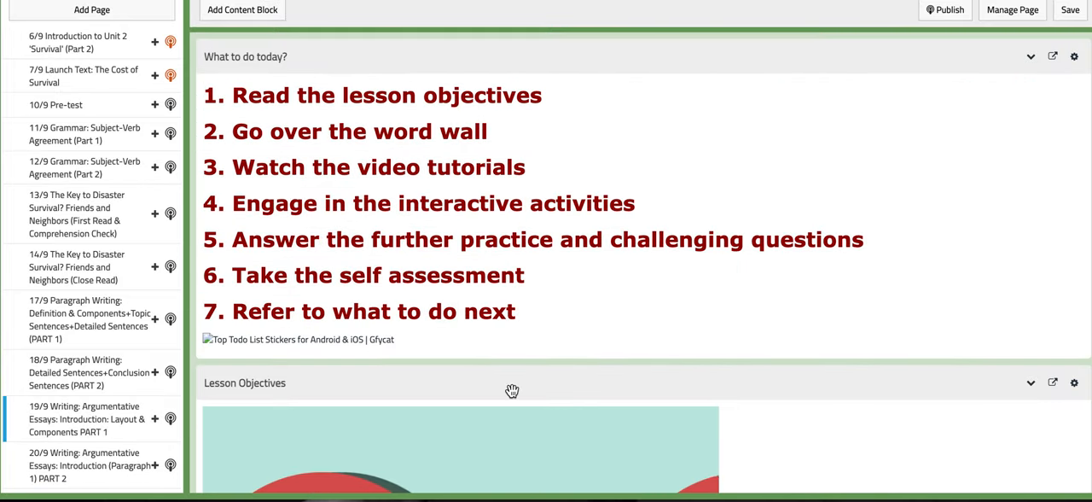
pyautogui.scroll(-3)
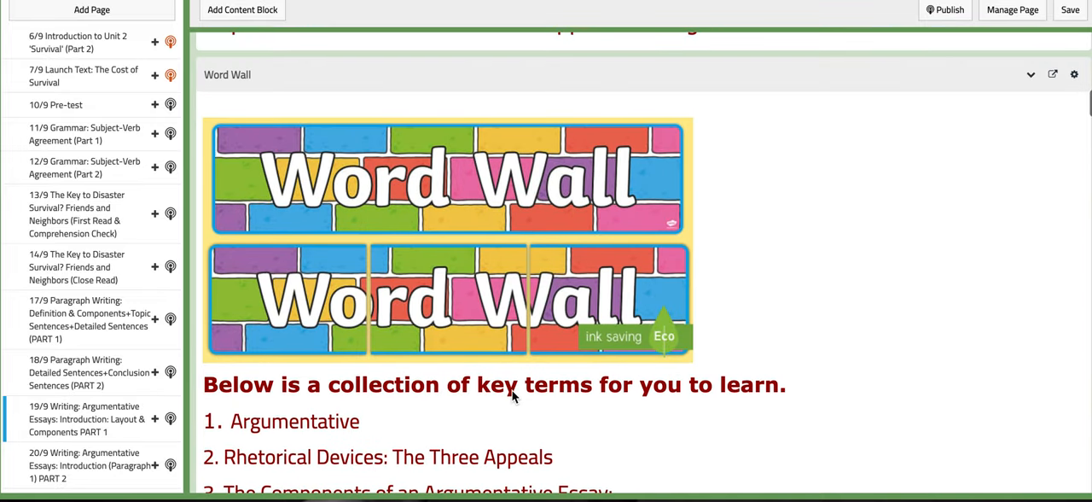
# Review the 19/9 objectives and Word Wall key terms, reaching the Writing Argumentative Essays PPT
pyautogui.scroll(-3)
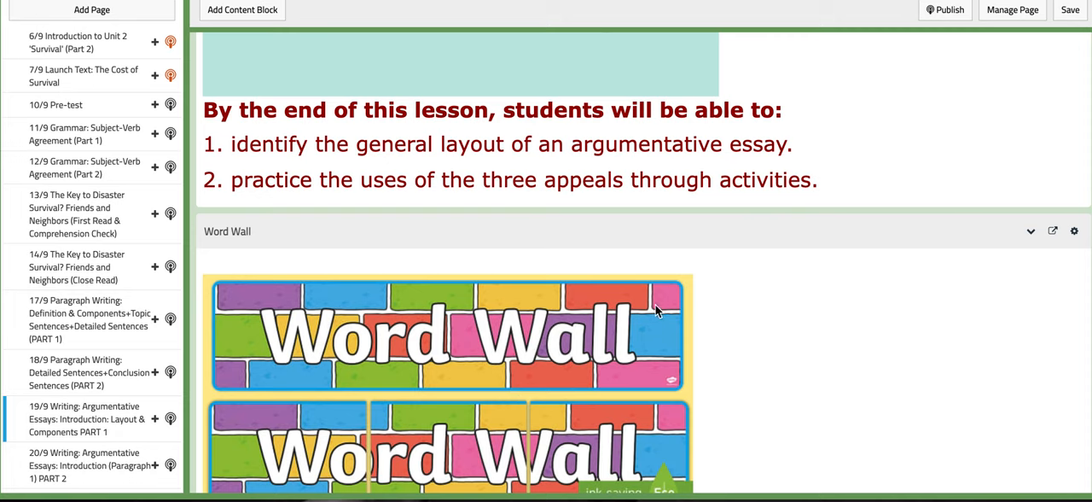
pyautogui.moveTo(776, 310)
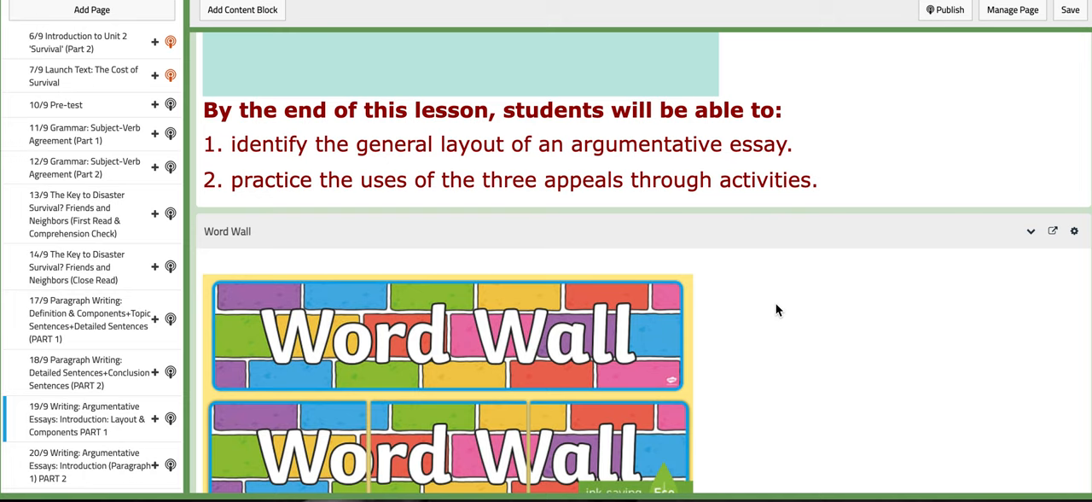
pyautogui.scroll(-3)
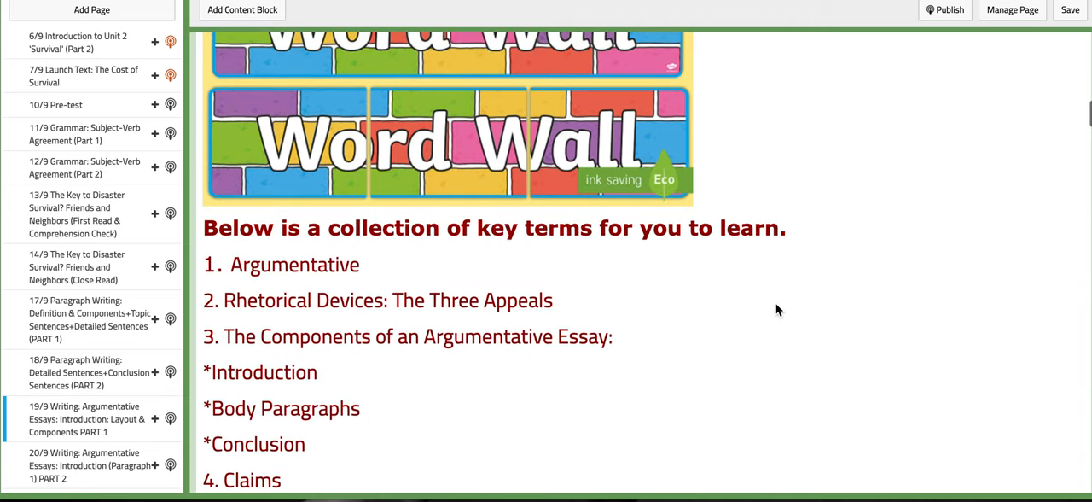
pyautogui.scroll(-3)
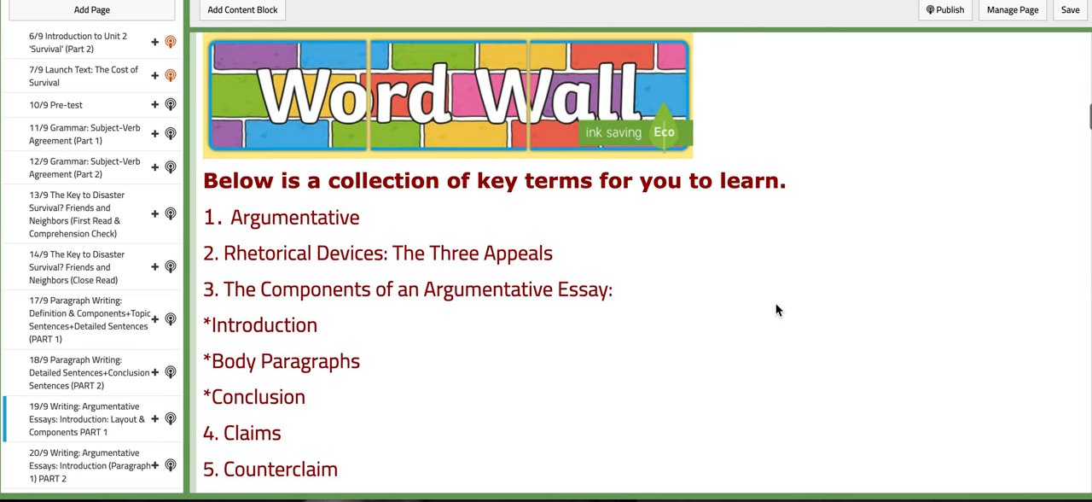
pyautogui.scroll(-3)
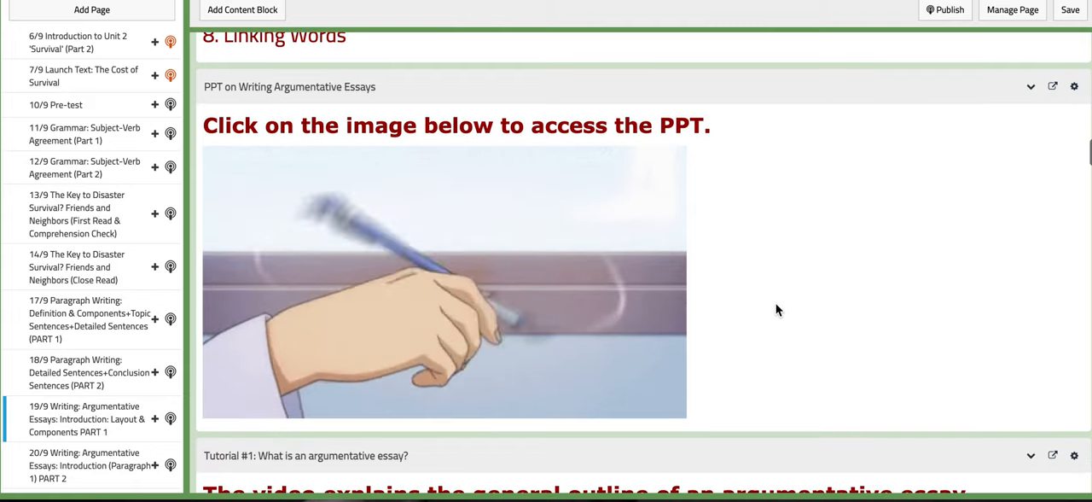
# Scroll past Tutorial #1 to the Rhetorical Devices: The Three Appeals activity
pyautogui.scroll(-3)
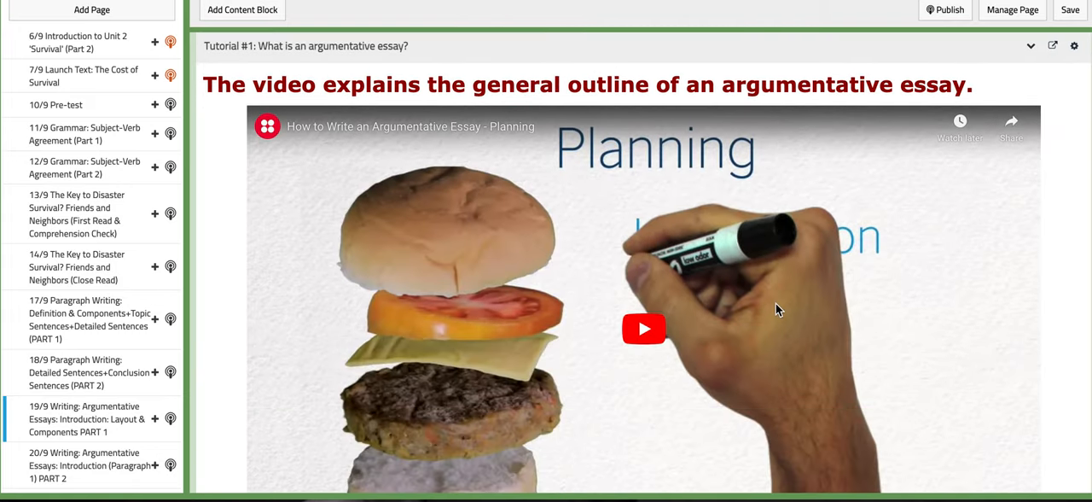
pyautogui.scroll(-3)
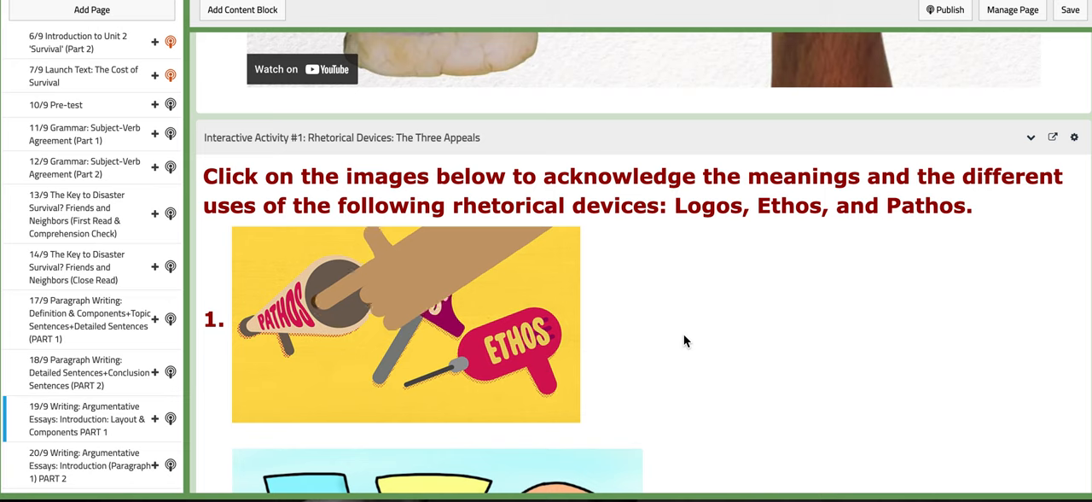
# Look through the three-appeals images and Further Practice down to the Challenging Question
pyautogui.scroll(-3)
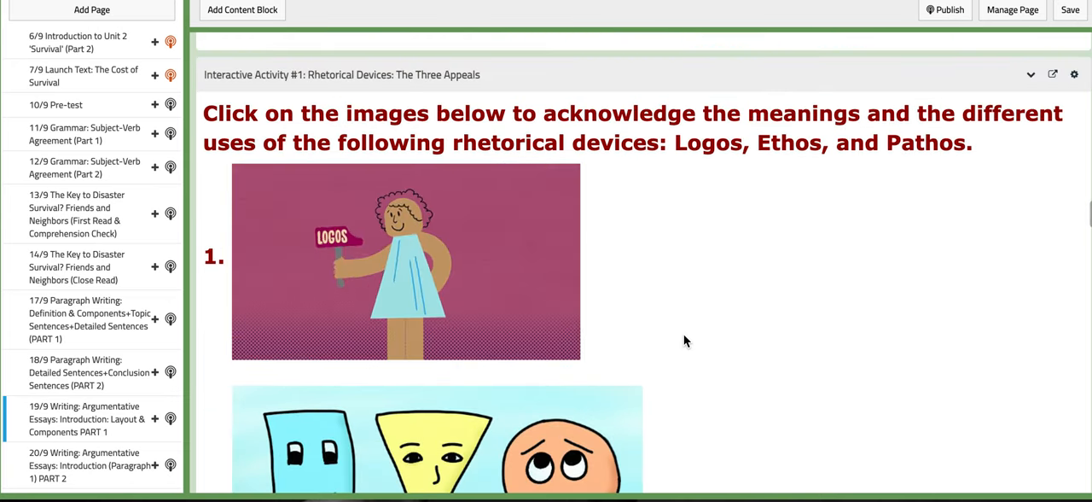
pyautogui.scroll(-3)
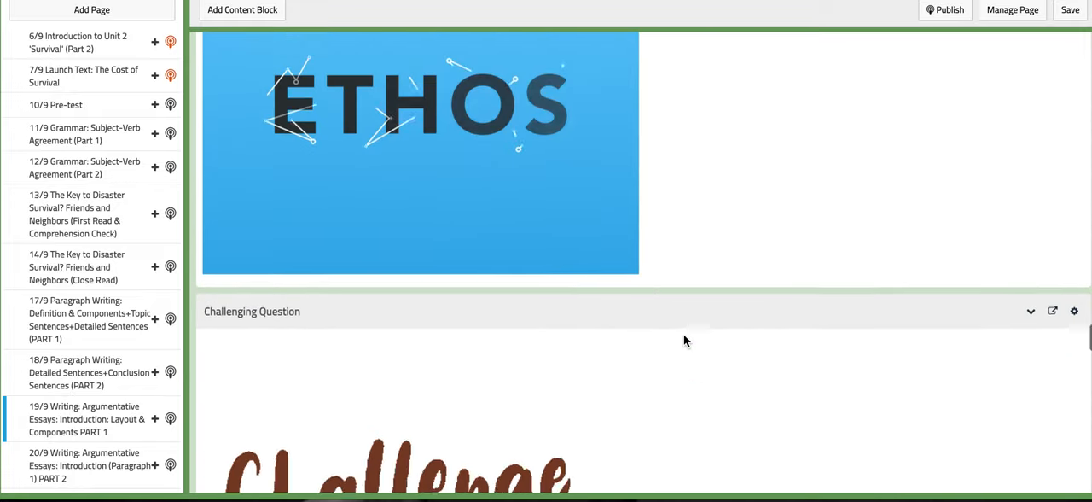
pyautogui.scroll(-3)
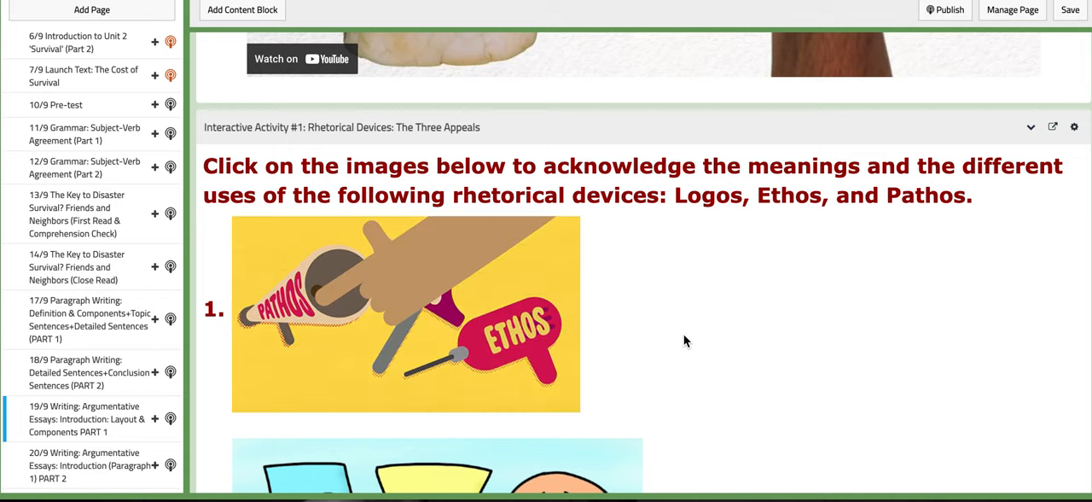
pyautogui.scroll(-3)
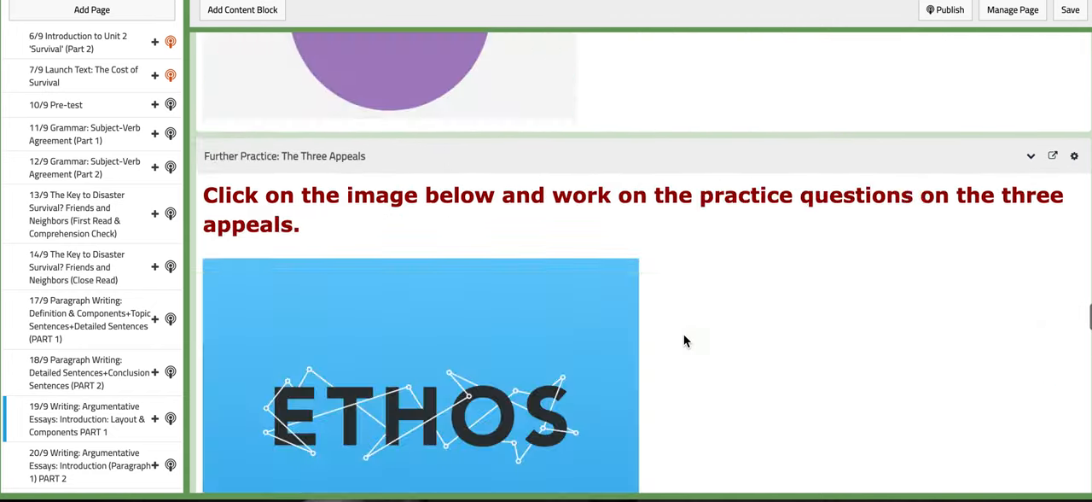
pyautogui.scroll(-3)
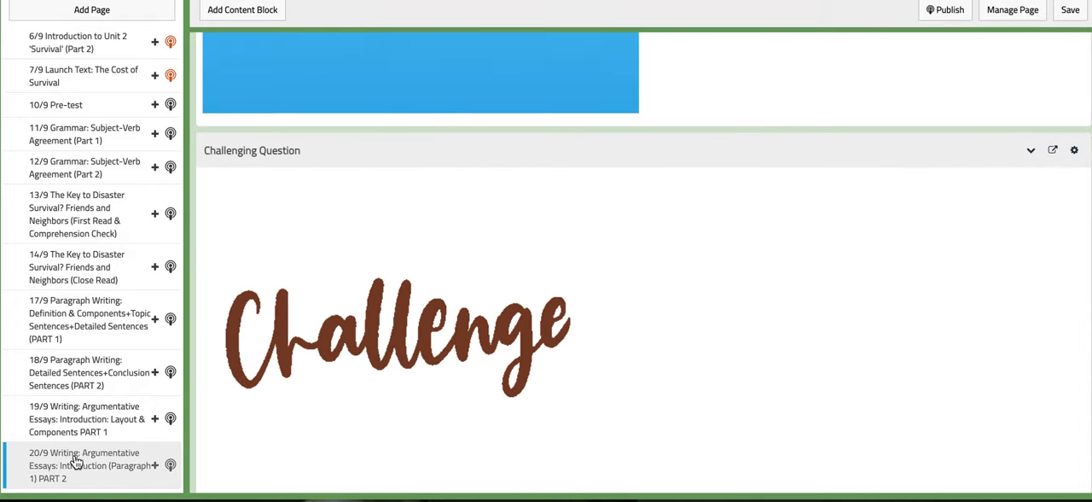
# Review the 20/9 Introduction Part 2 page's objectives and six-term Word Wall
pyautogui.scroll(-3)
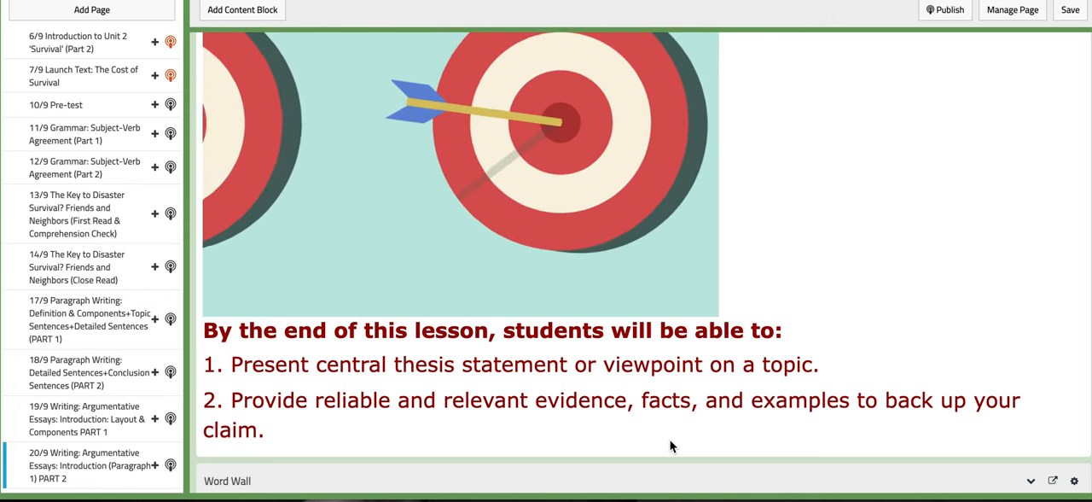
pyautogui.scroll(-3)
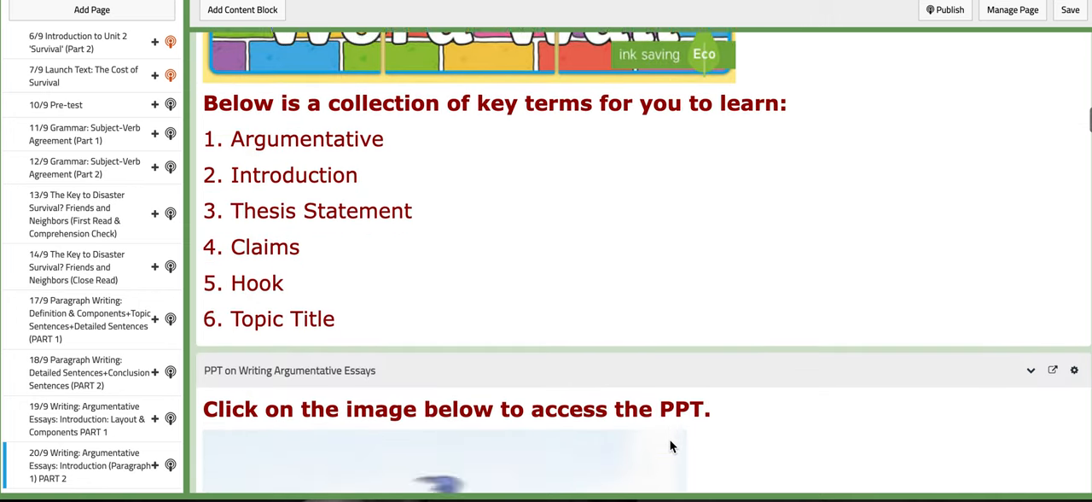
# Scroll past the PPT and introduction-writing Tutorial #1 to Organizing Your Argument
pyautogui.scroll(-3)
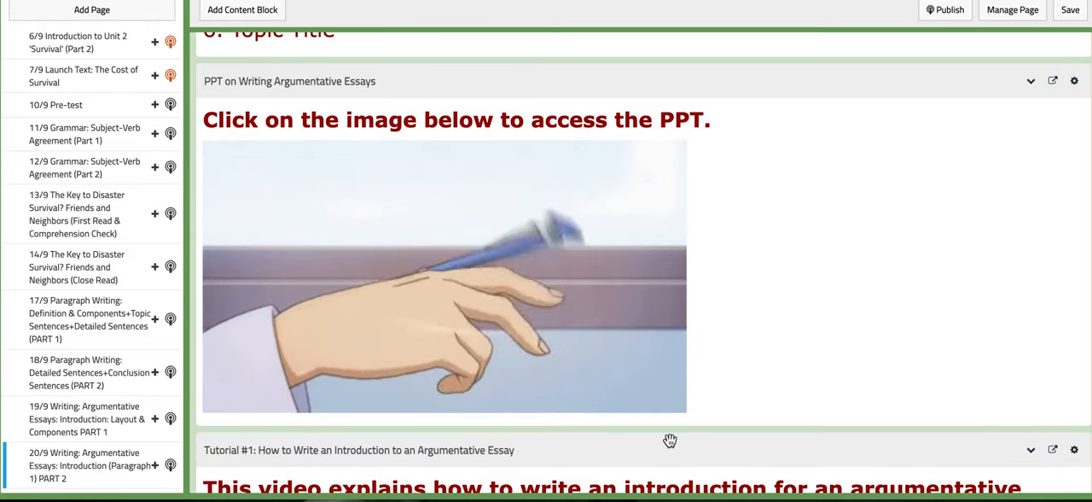
pyautogui.scroll(-3)
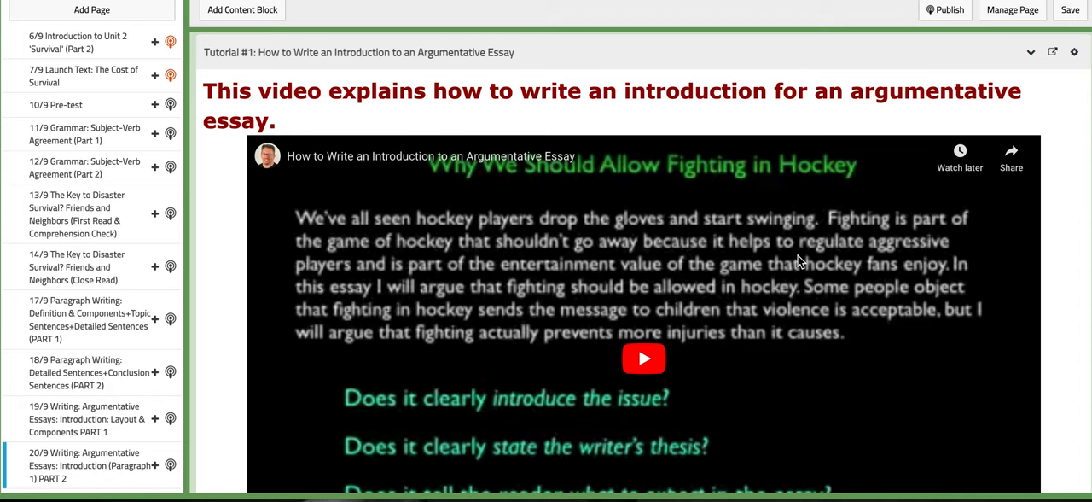
pyautogui.scroll(-3)
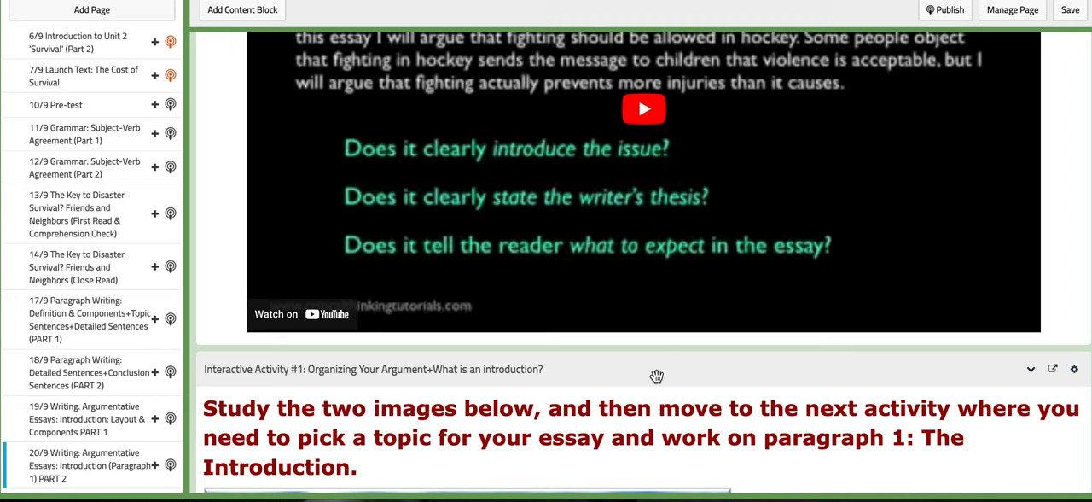
# Scroll through the Organizing Your Argument outline toward the Thesis Statement Practice activity
pyautogui.scroll(-3)
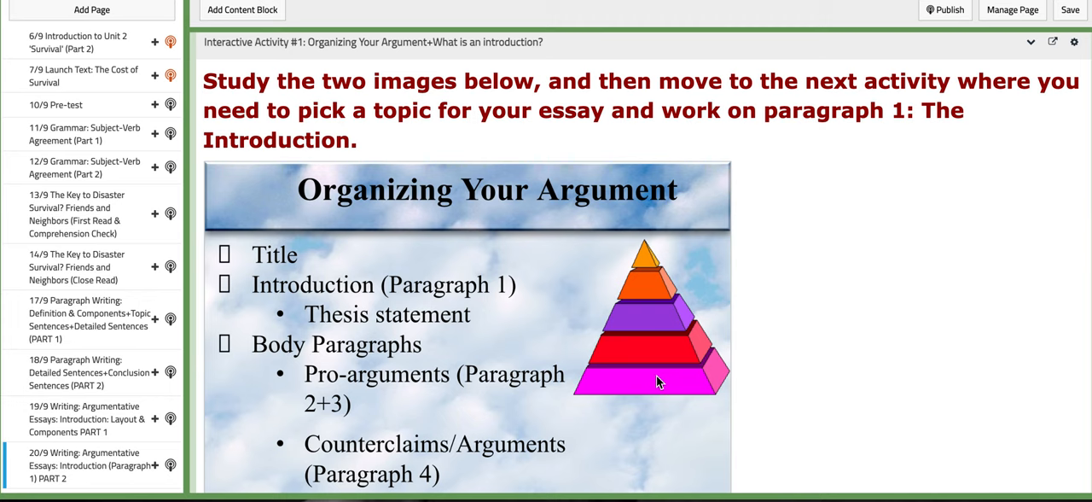
pyautogui.scroll(-3)
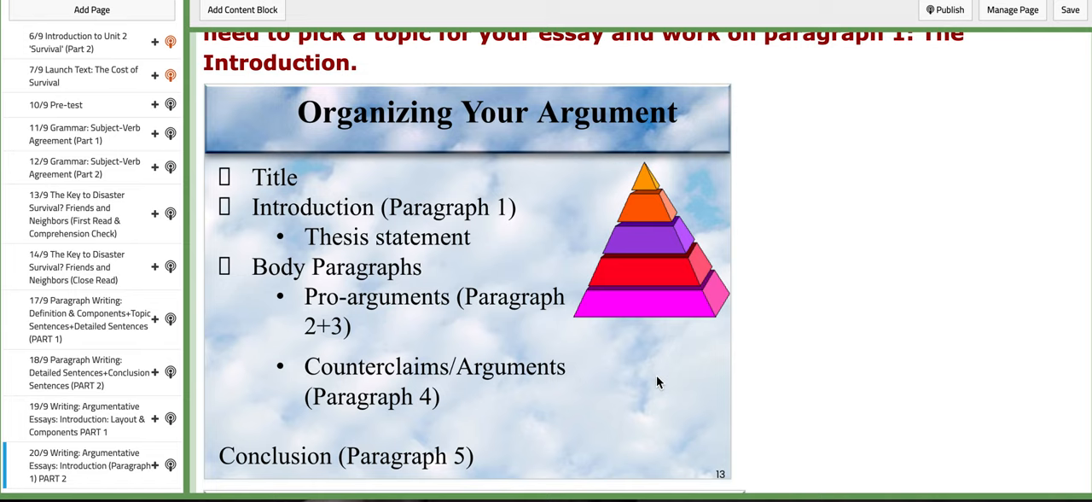
pyautogui.moveTo(473, 232)
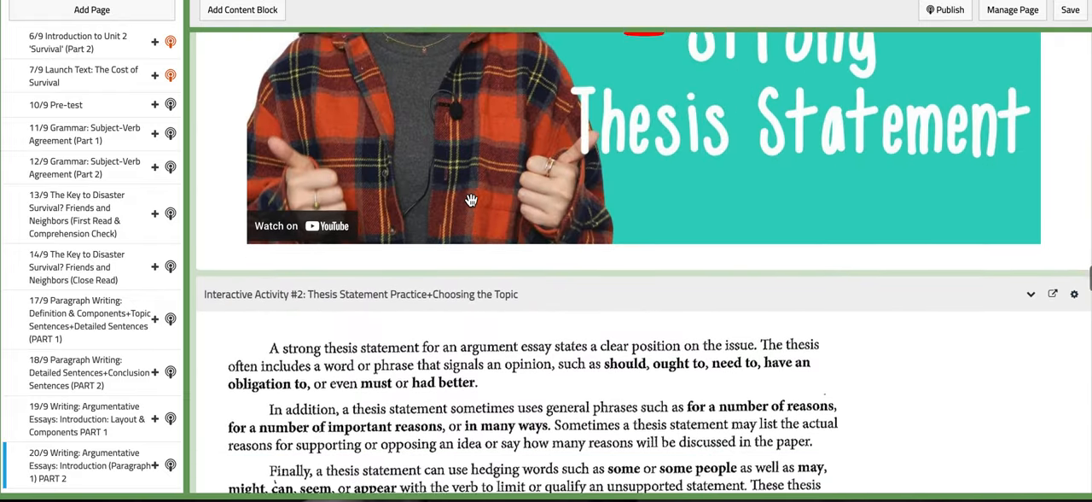
# Scroll through the 20/9 thesis worksheet, essay topic image and Further Practice samples
pyautogui.scroll(-3)
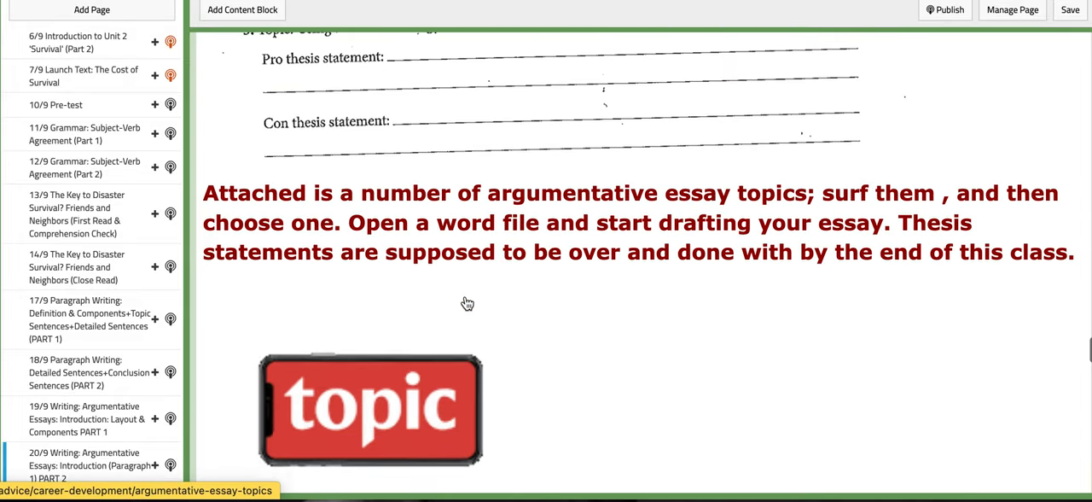
pyautogui.scroll(-3)
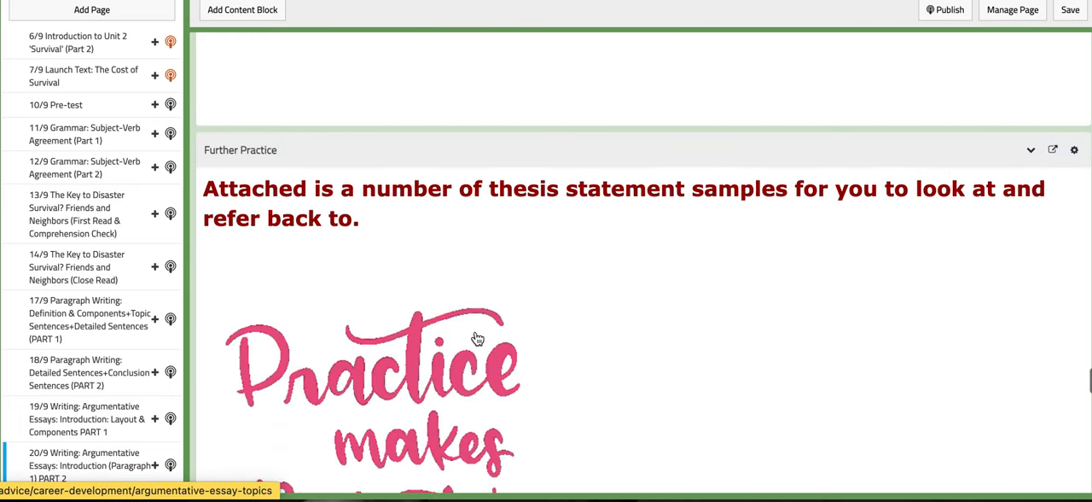
pyautogui.scroll(-3)
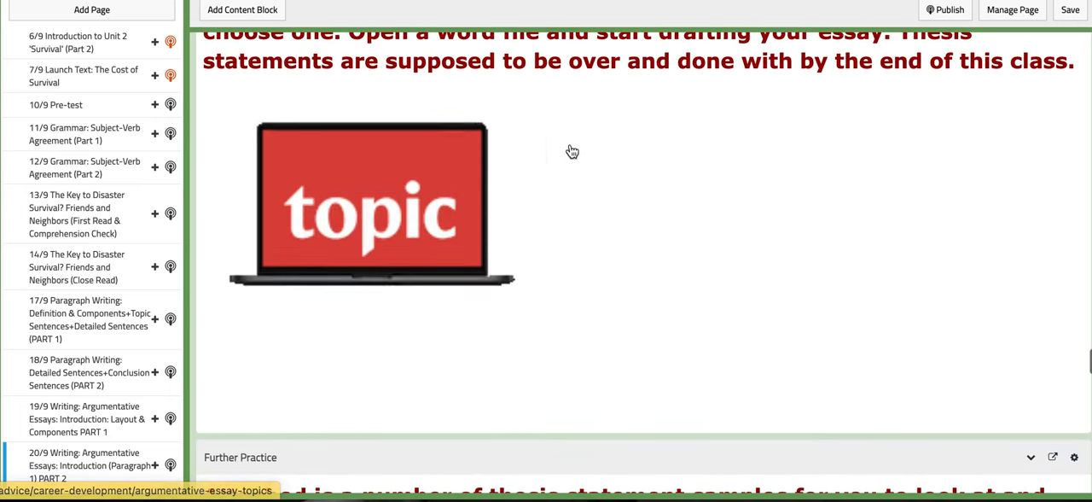